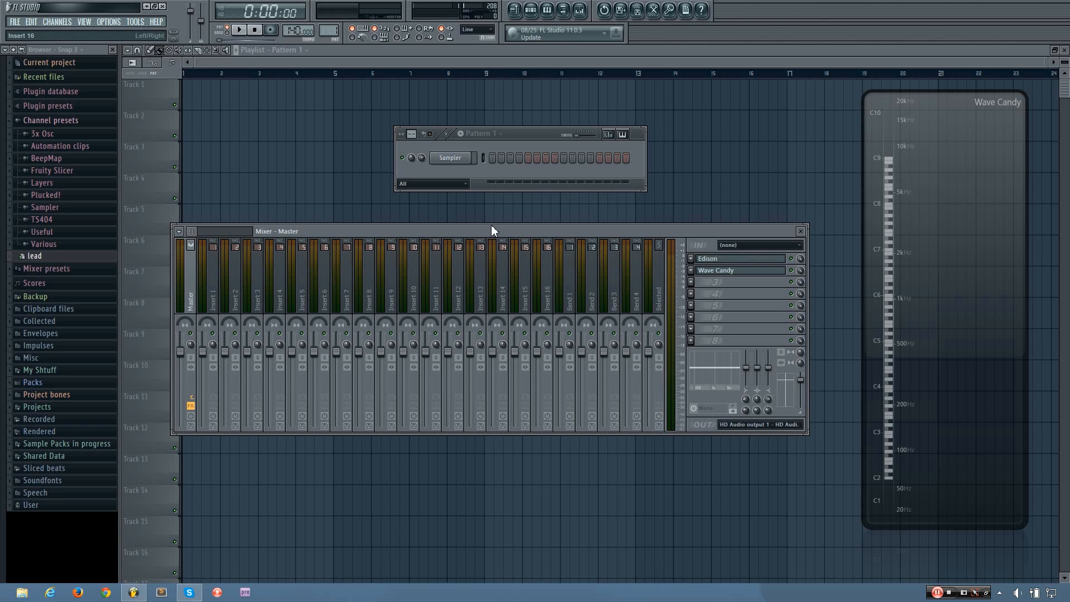
mouse_move(485, 237)
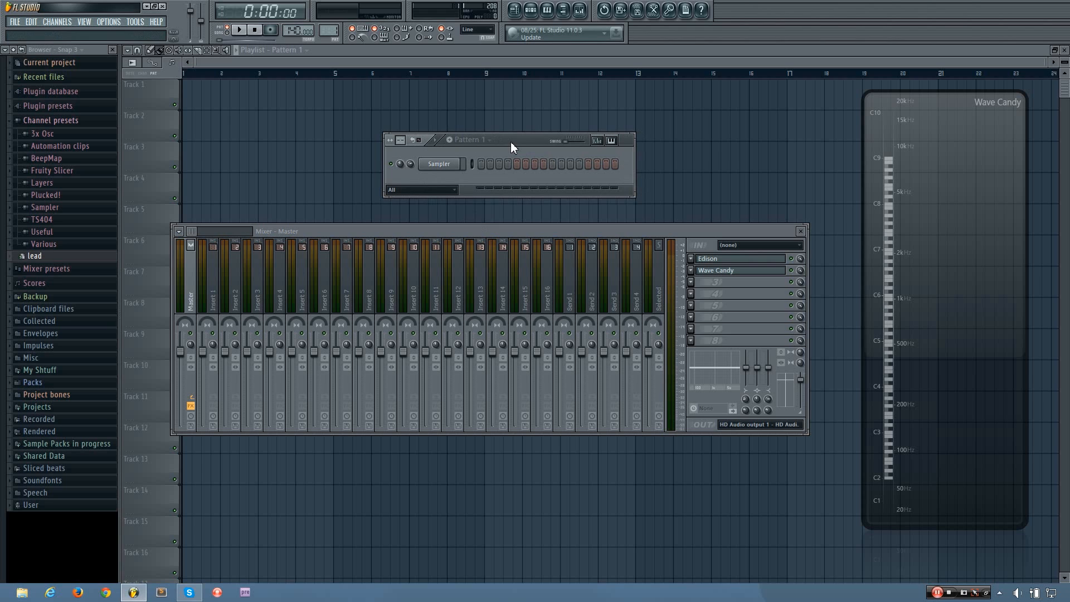
mouse_move(62, 22)
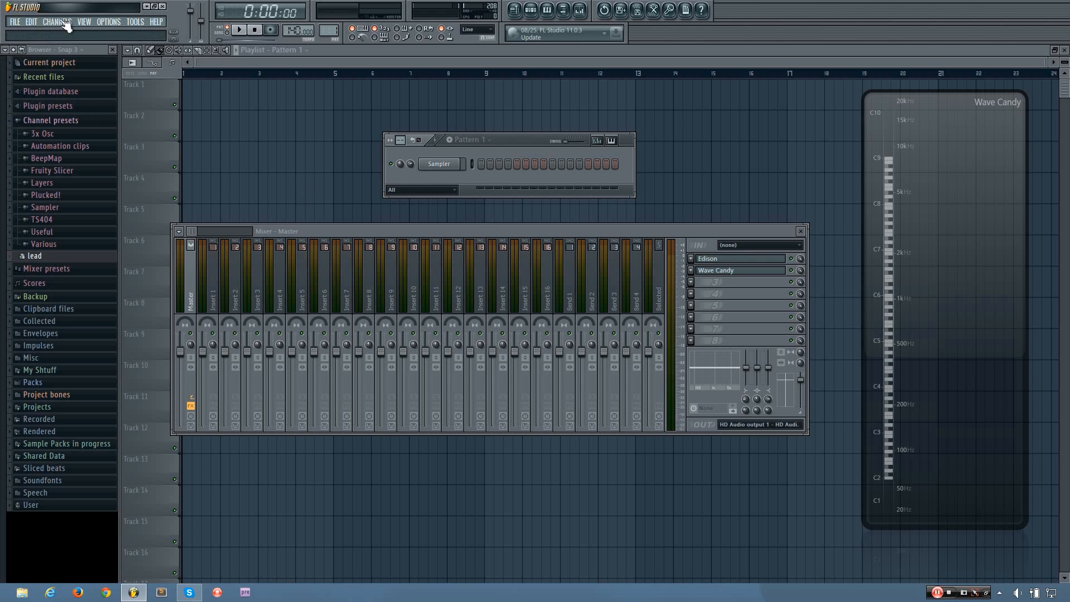
- Add a Sytrus instrument from the Channels › Add one list
left_click(57, 21)
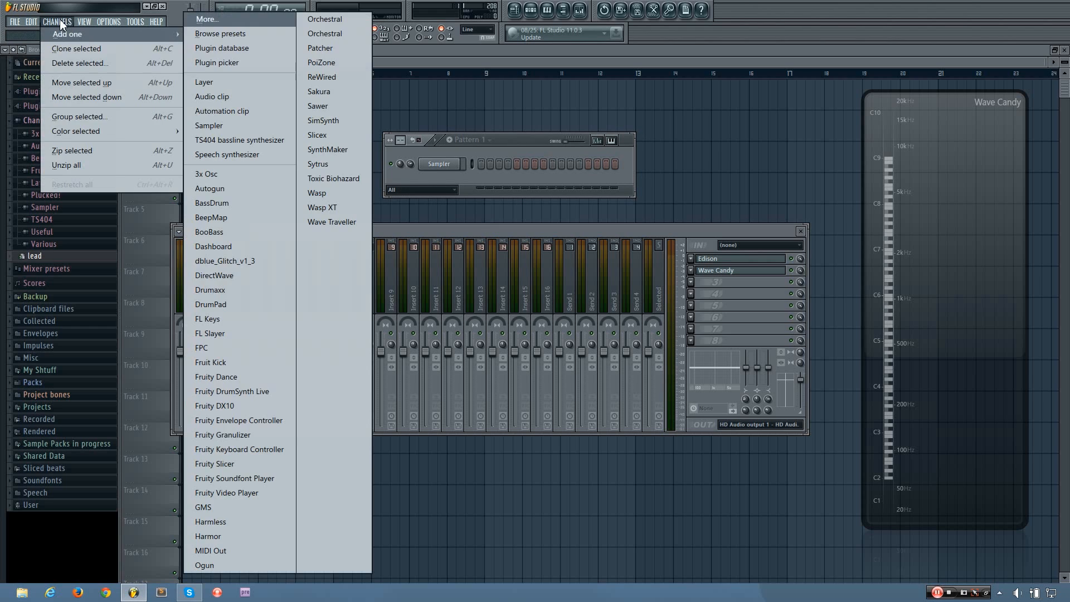
mouse_move(318, 165)
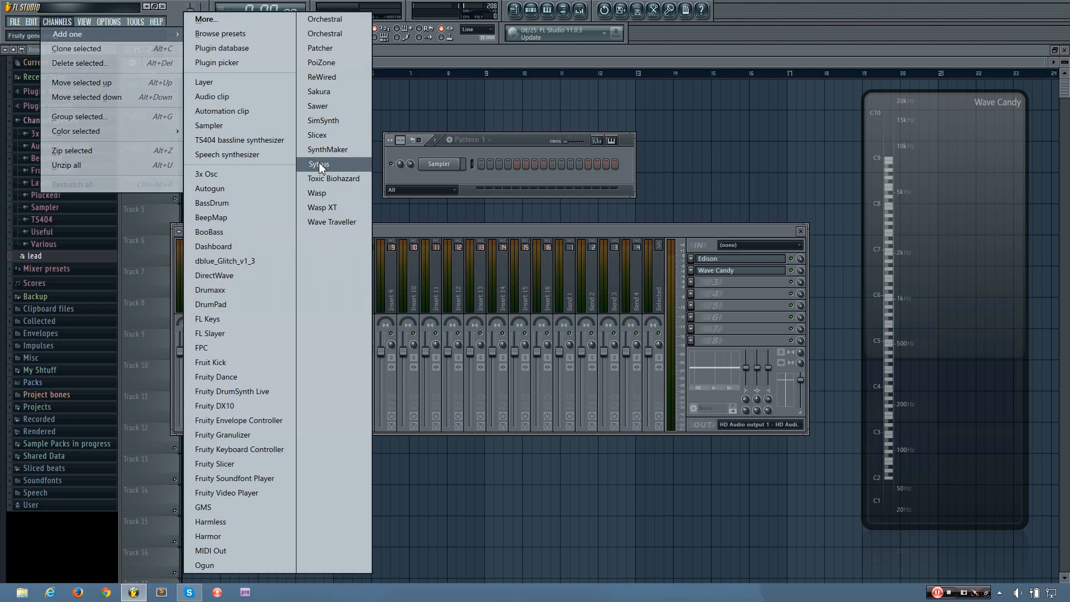
left_click(318, 165)
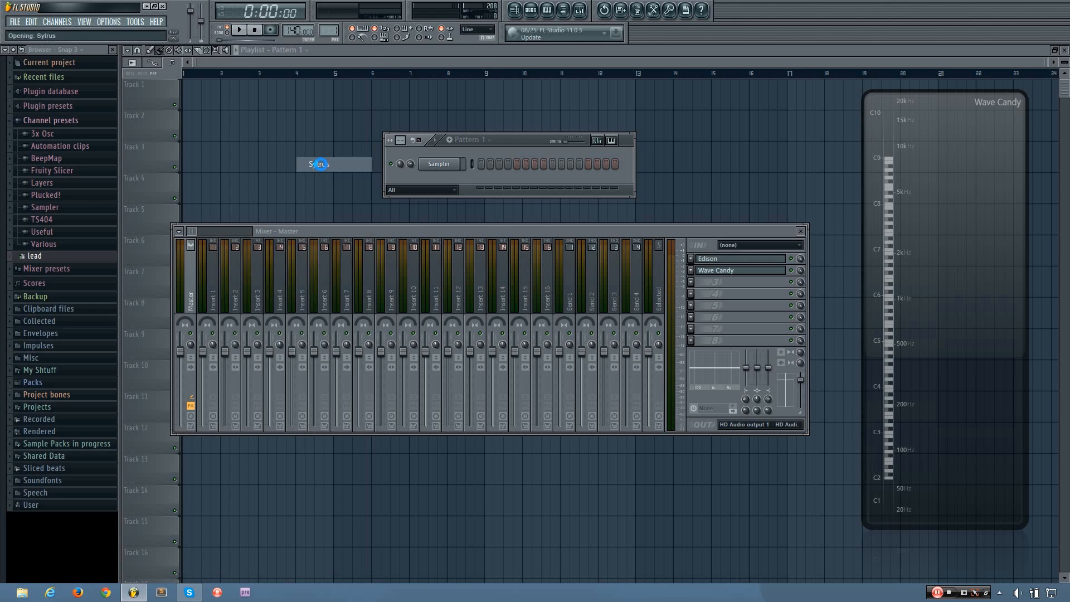
- Open the new Sytrus window and raise its master pitch range to 24 semitones
double_click(317, 163)
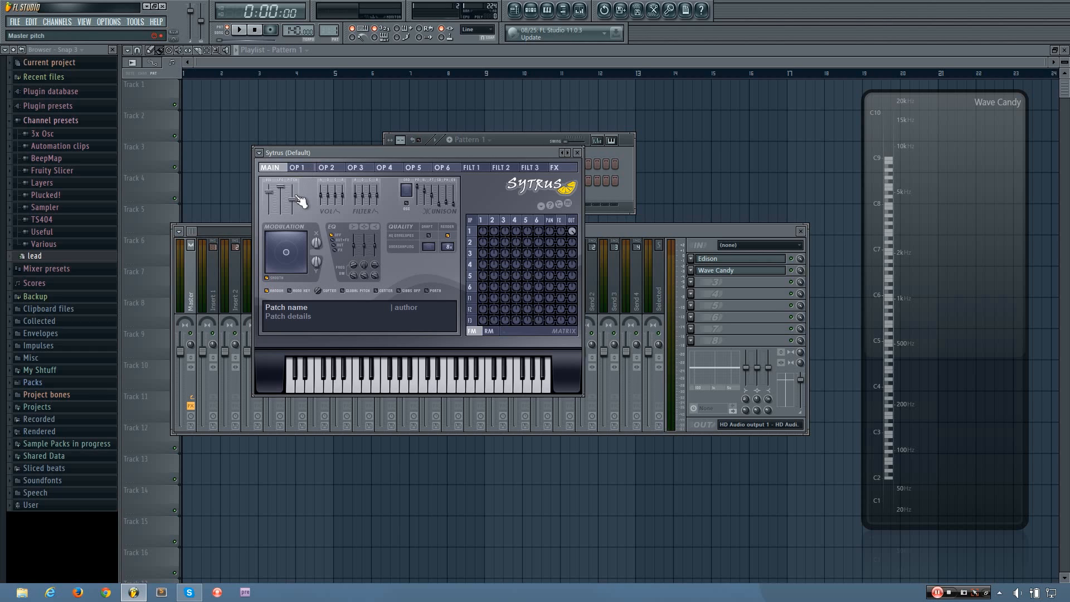
mouse_move(294, 208)
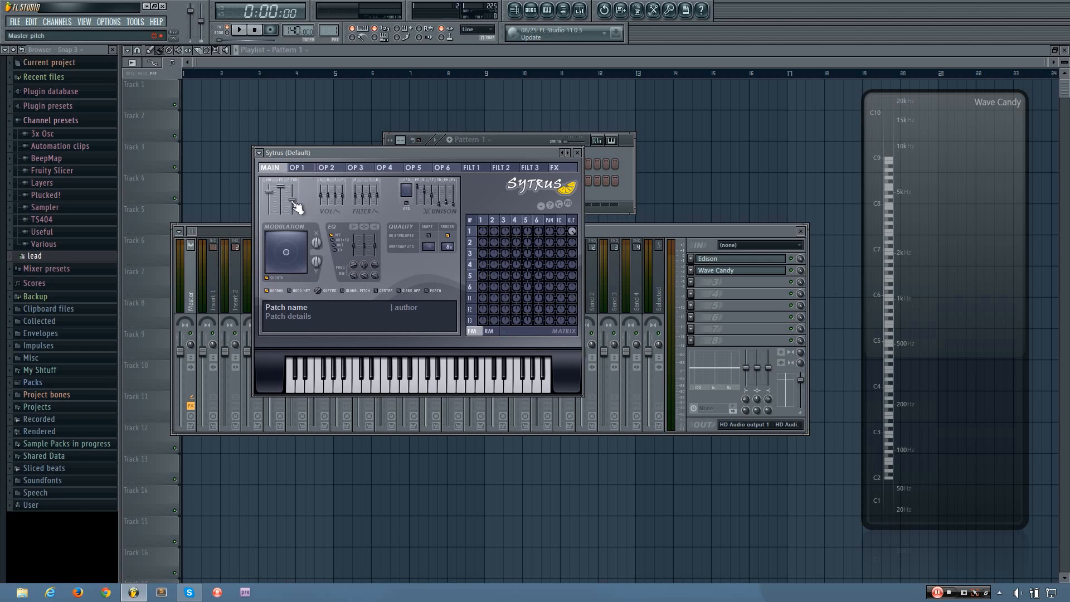
left_click_drag(286, 205, 287, 218)
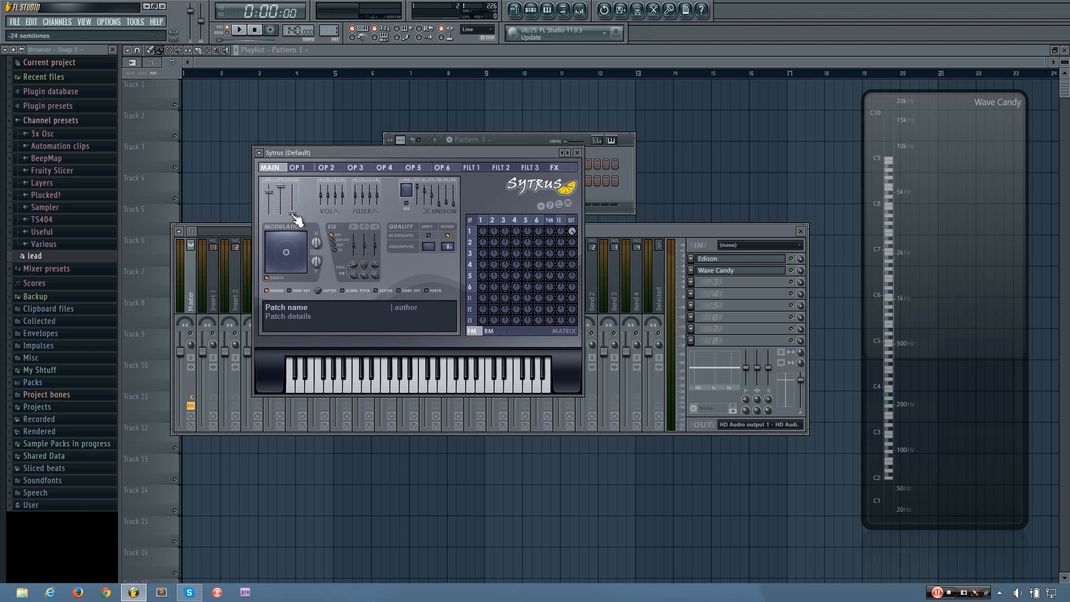
- Show Operator 1's page with its sine waveform
left_click(299, 167)
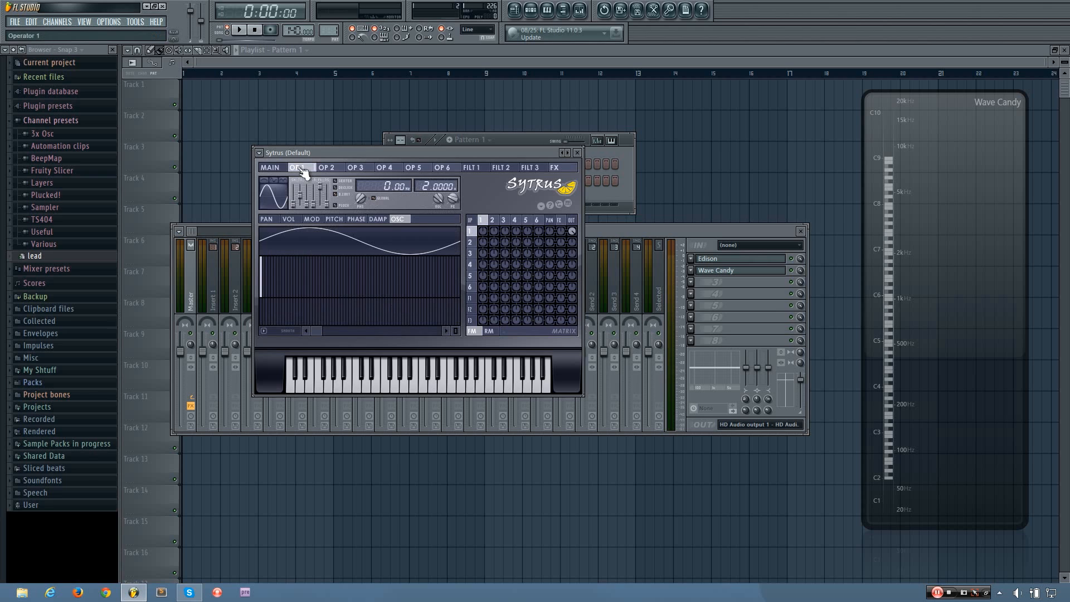
left_click(298, 169)
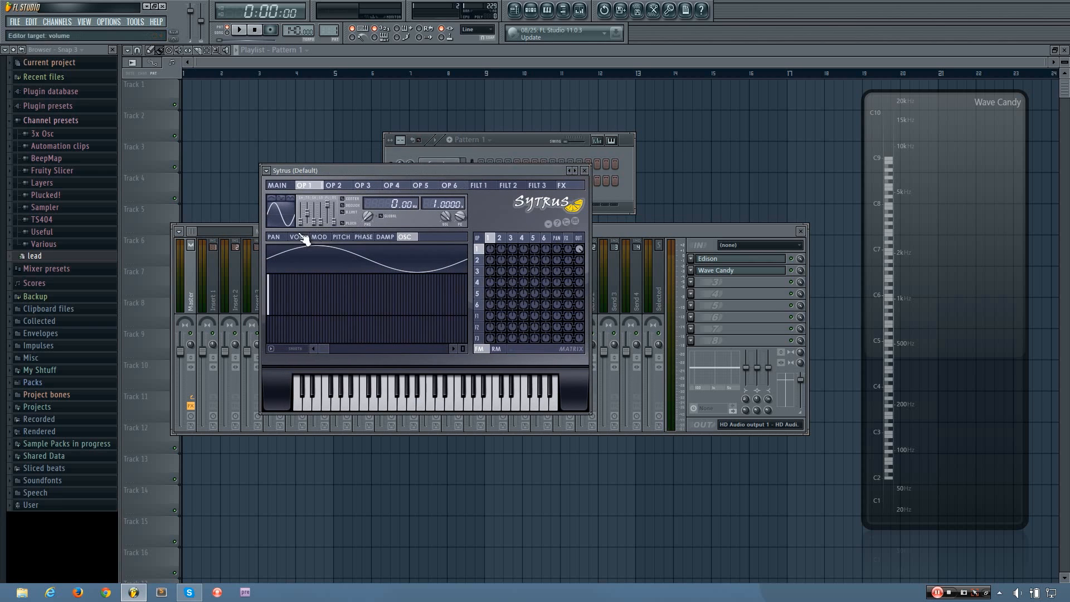
- Shape OP1's volume envelope to full sustain with a quick release, deleting the last point
left_click(298, 236)
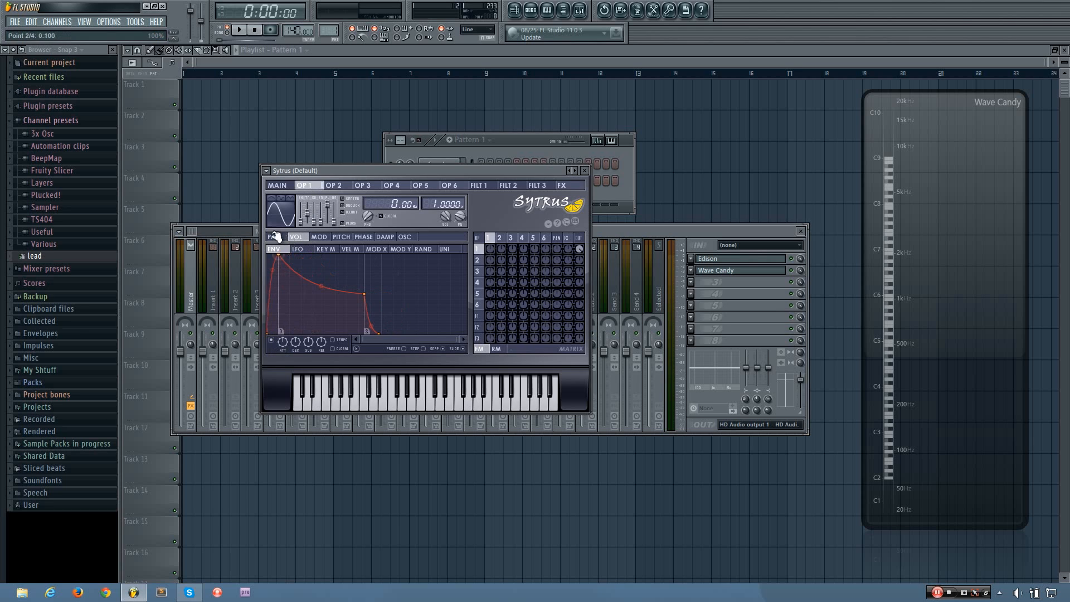
left_click_drag(365, 295, 350, 278)
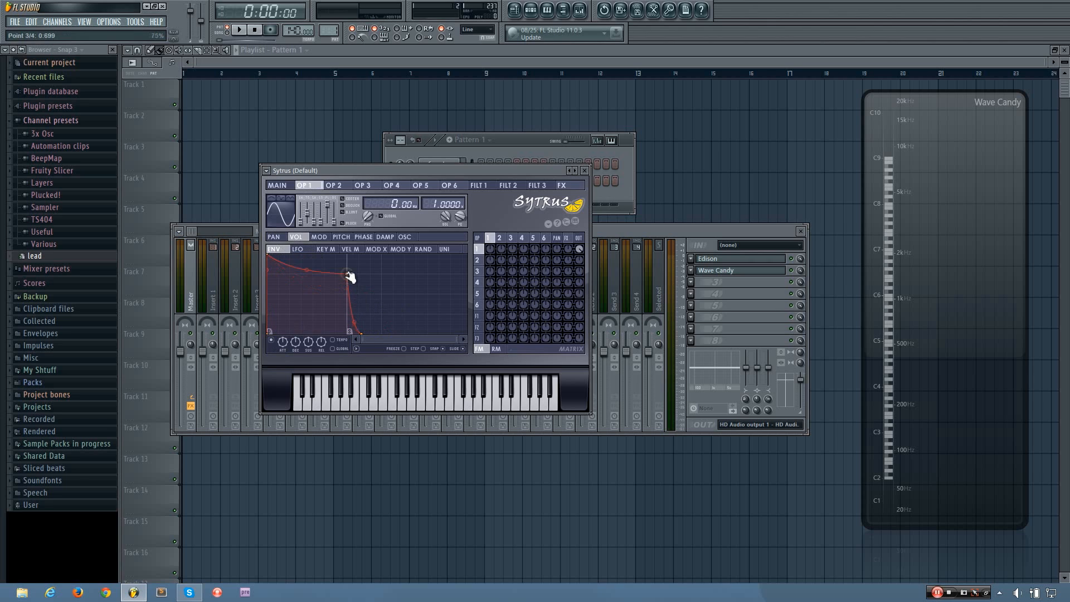
left_click_drag(350, 278, 366, 334)
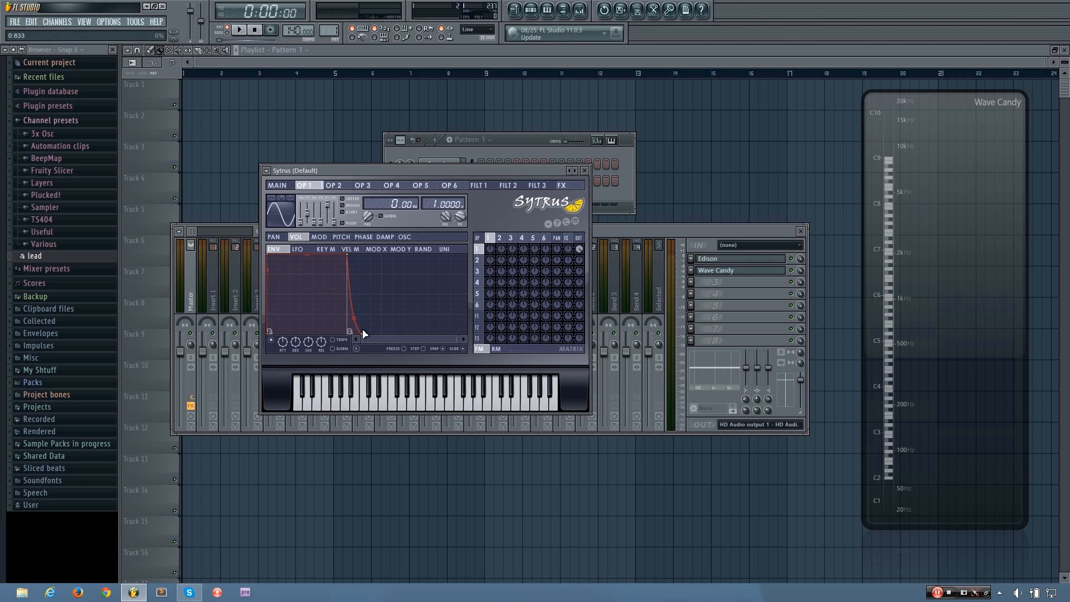
right_click(361, 334)
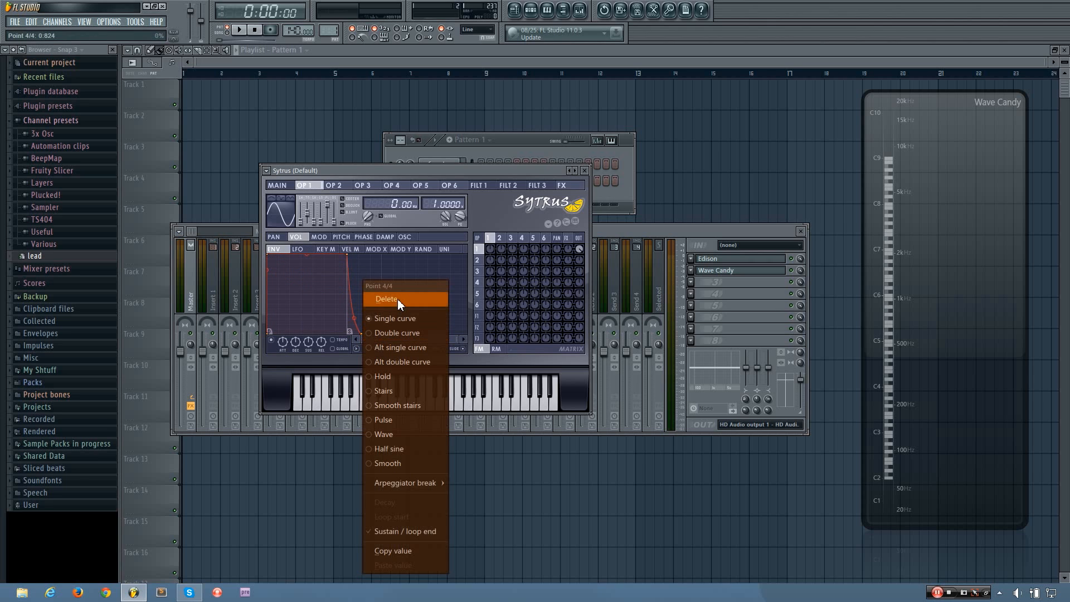
left_click(386, 299)
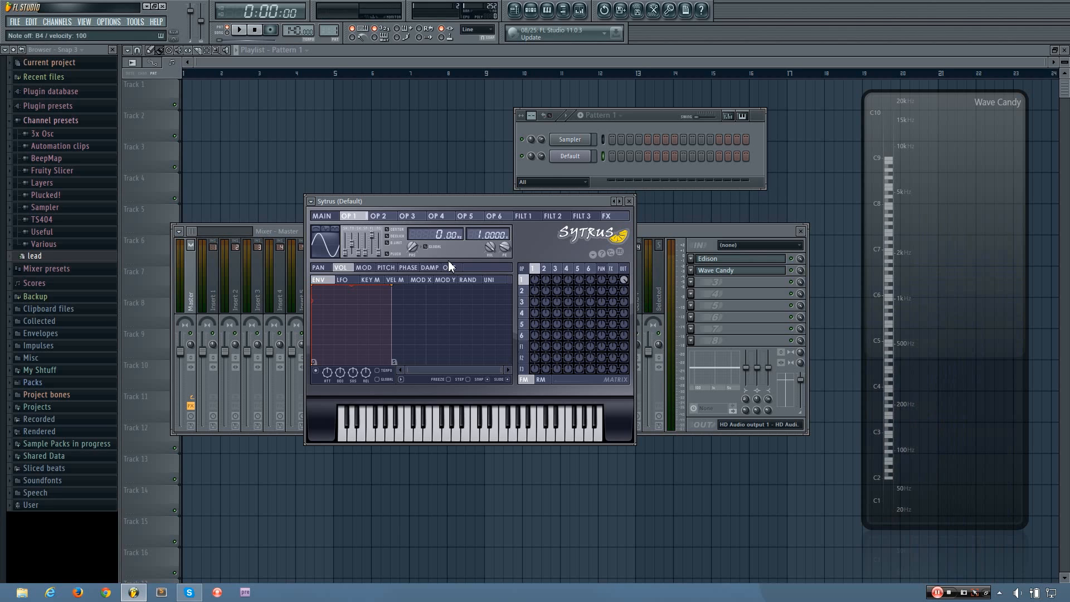
mouse_move(455, 261)
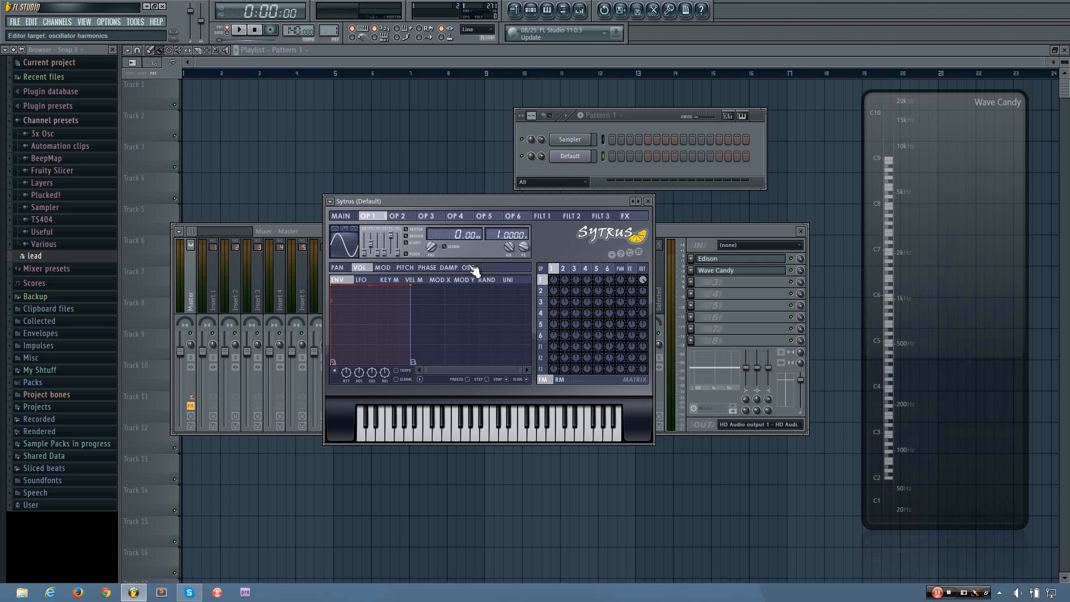
mouse_move(470, 276)
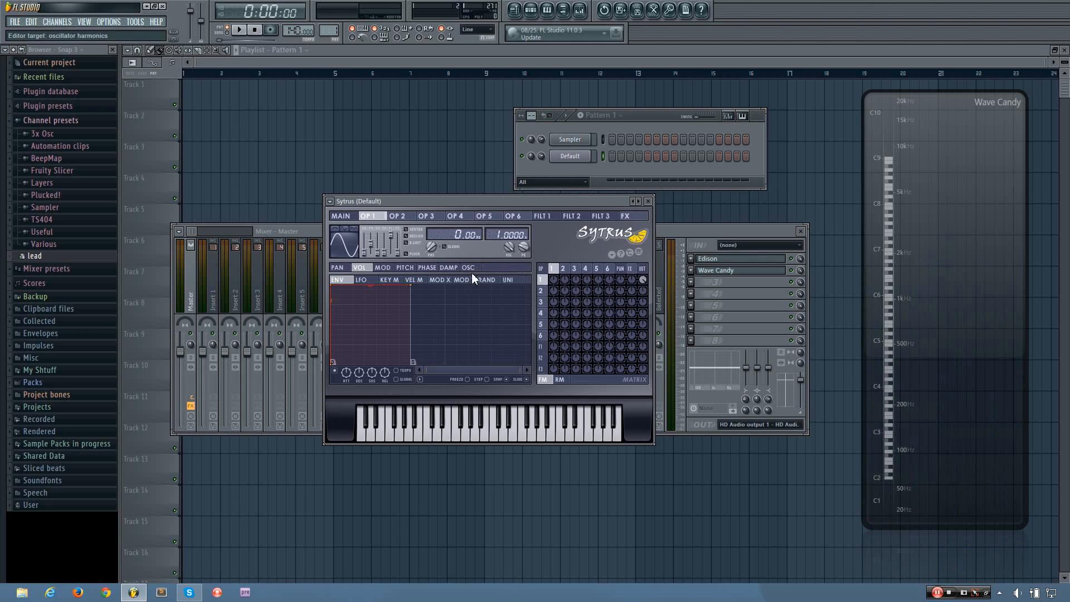
- Zero OP1's upper harmonics, including the second, leaving a pure sine fundamental
left_click(468, 266)
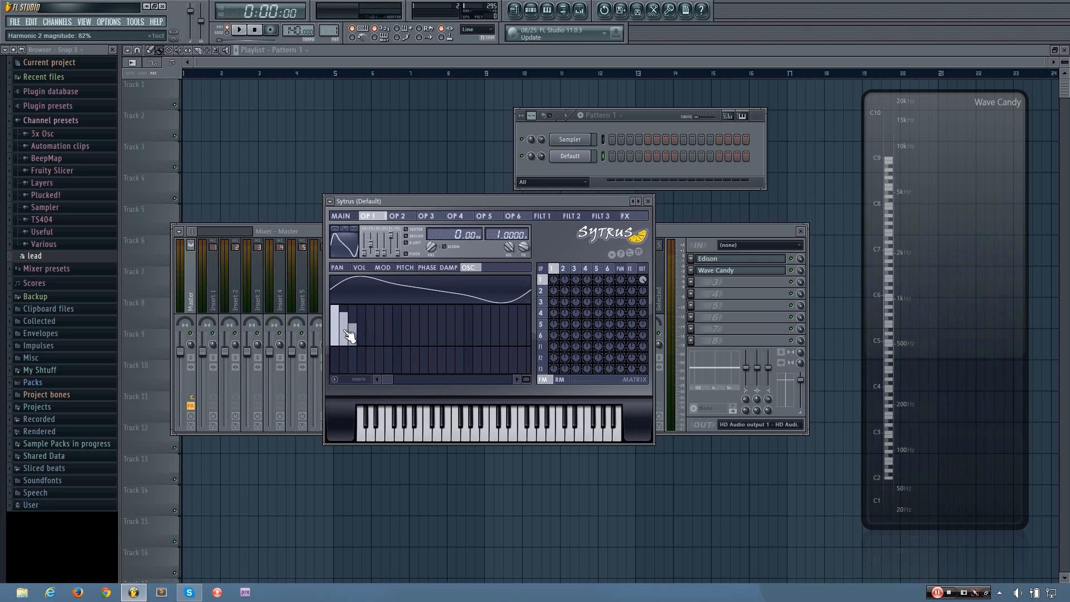
left_click_drag(347, 317, 353, 366)
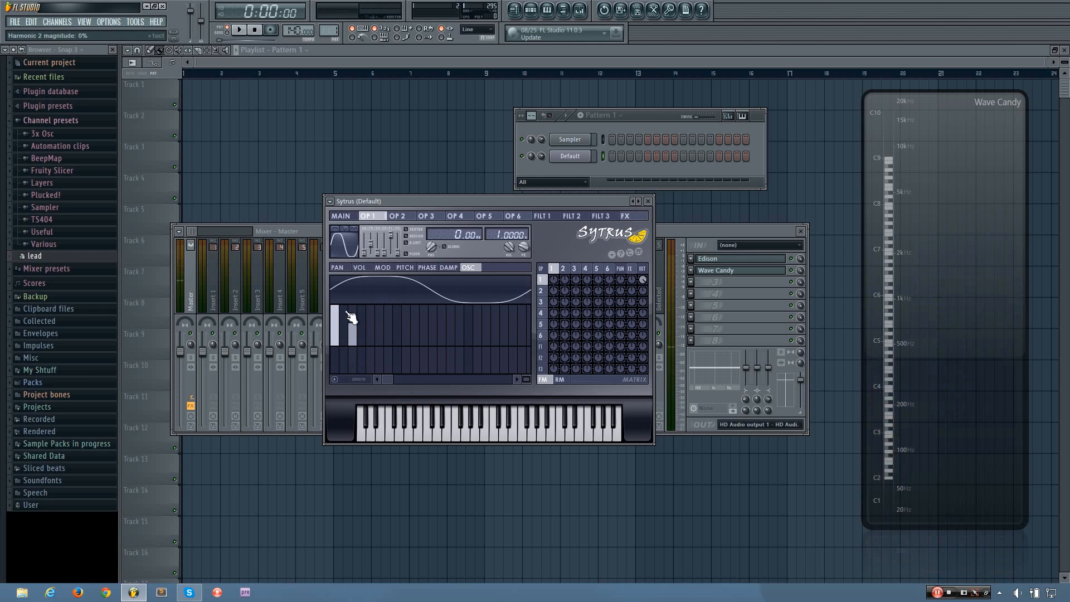
left_click_drag(351, 318, 351, 344)
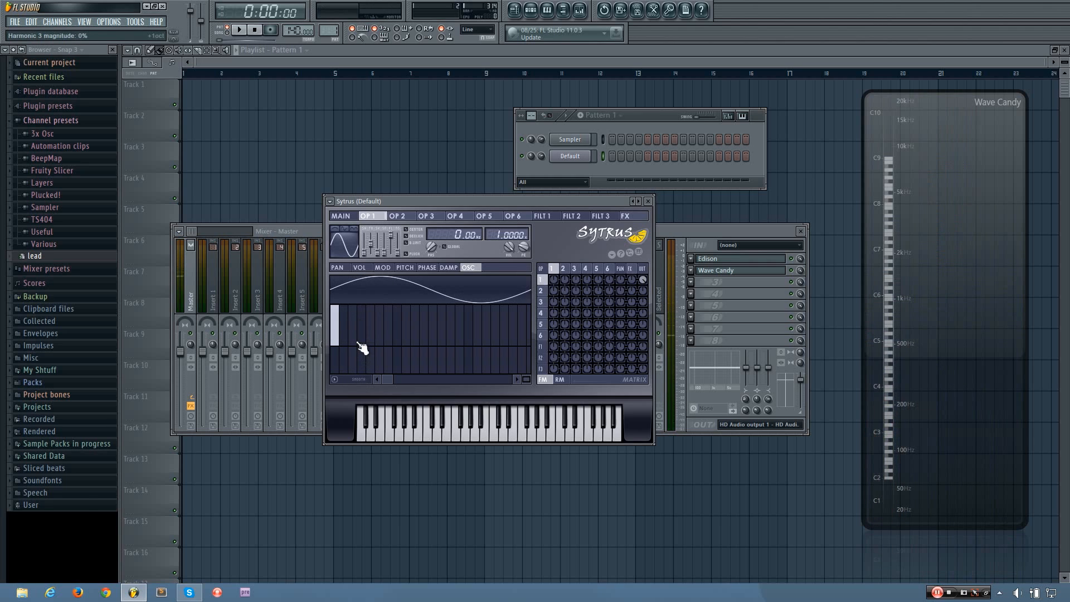
mouse_move(356, 335)
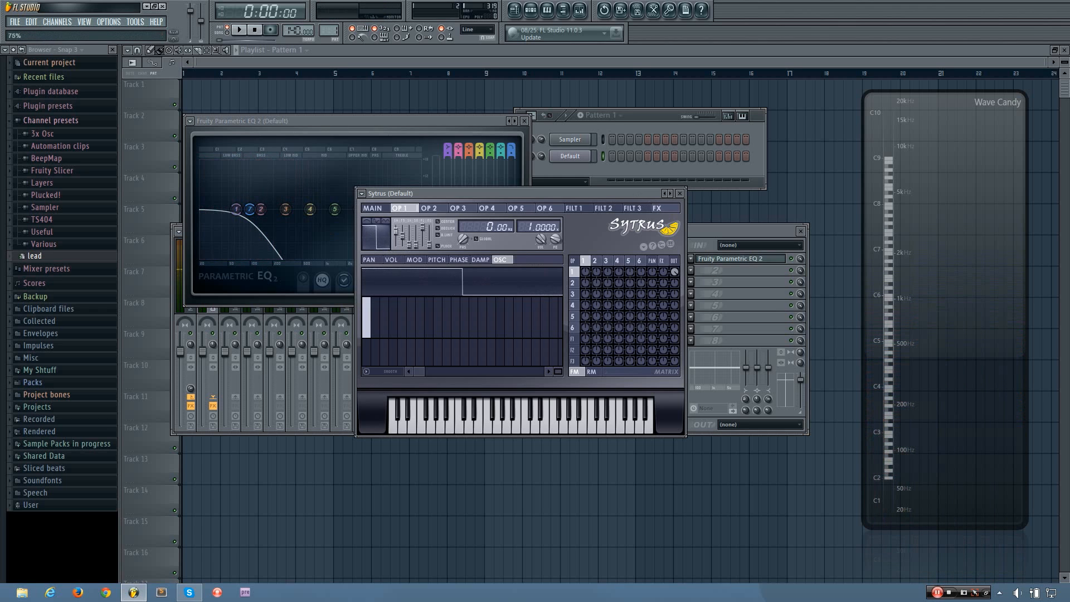
- Close the Fruity Parametric EQ 2 editor after setting its low-pass band
left_click(481, 409)
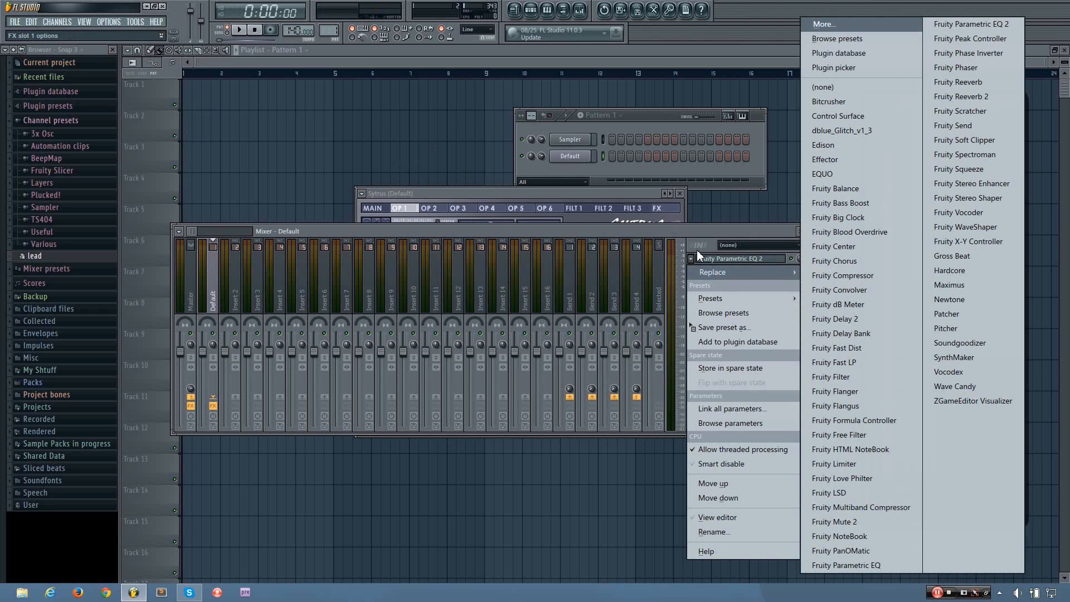
- Set the mixer FX slot to (none), removing the EQ, then show Operator 2's settings
left_click(954, 385)
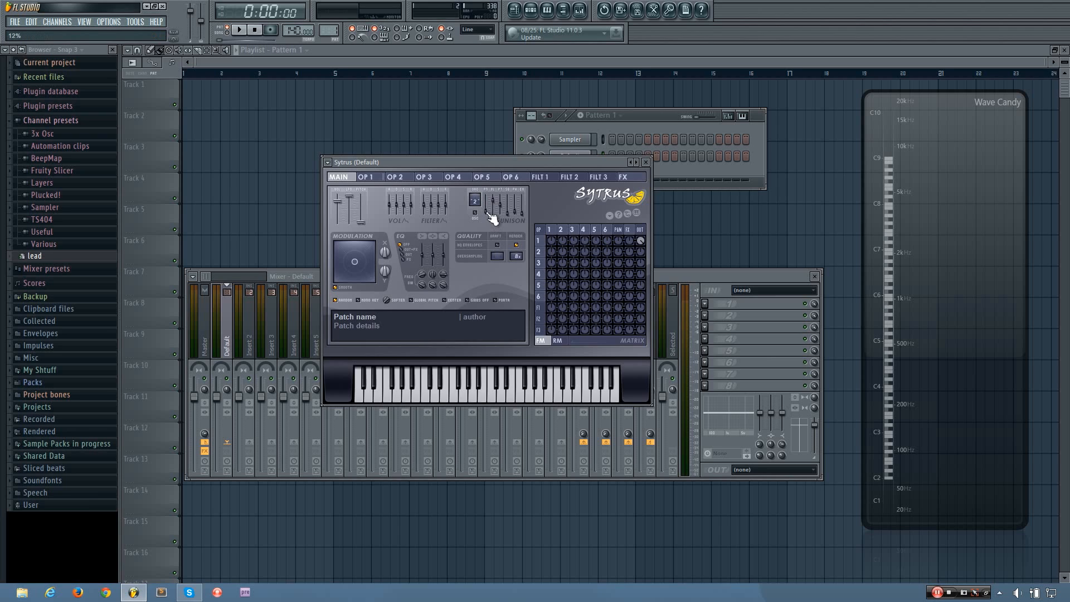
mouse_move(447, 215)
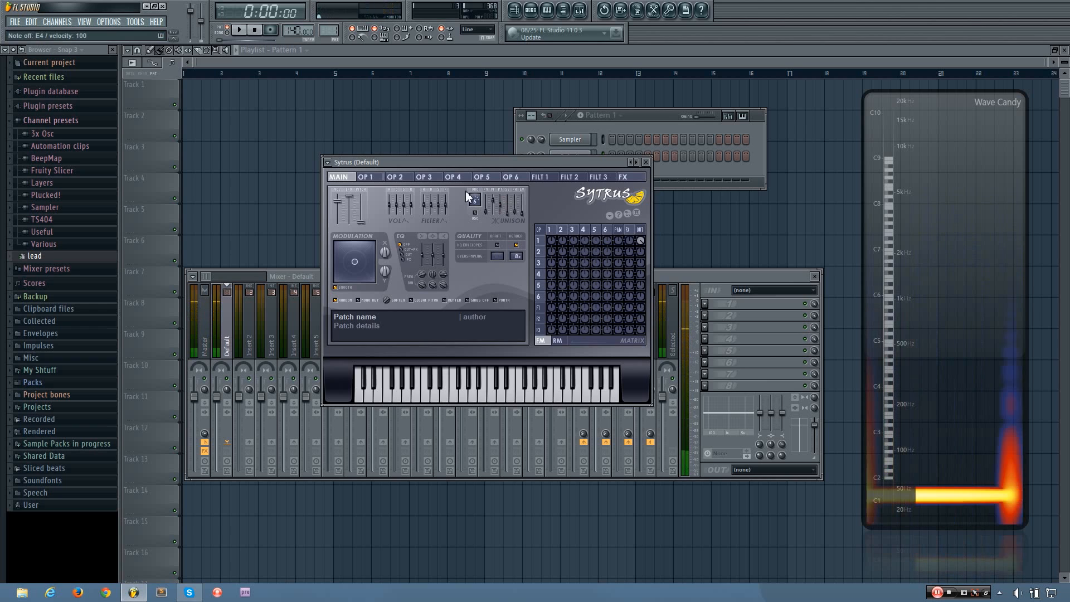
left_click(396, 177)
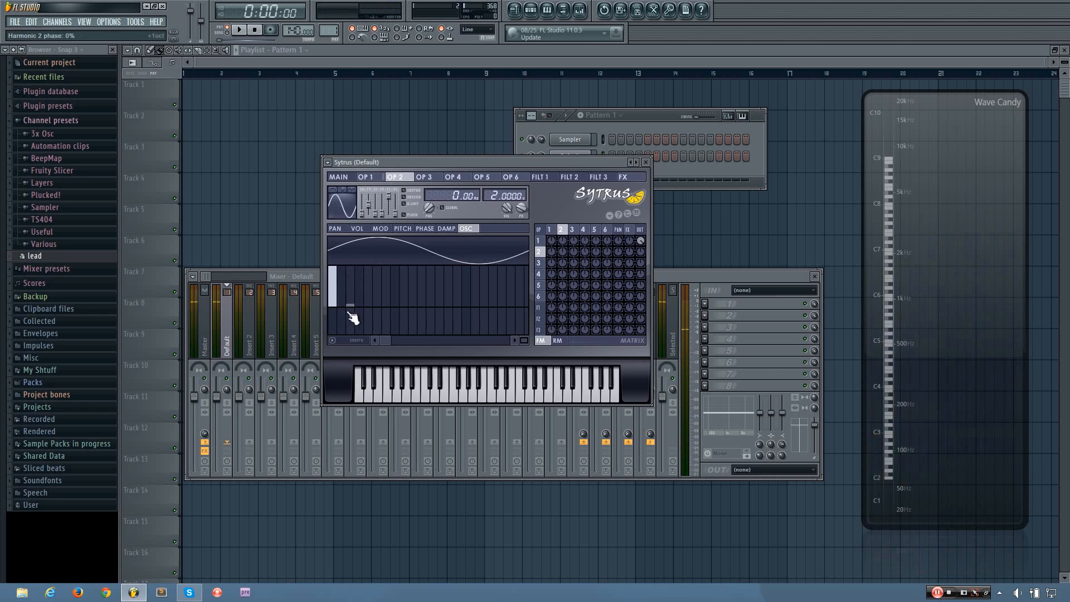
- Give OP1 stepped-down harmonics 2–4, then return to the Sytrus MAIN page
left_click(366, 177)
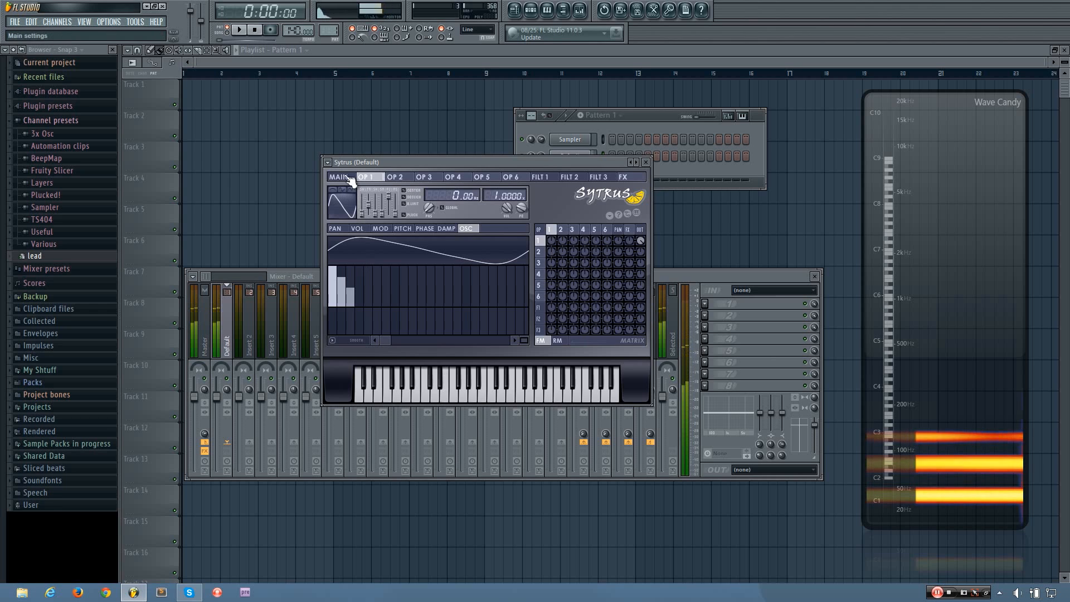
left_click(338, 177)
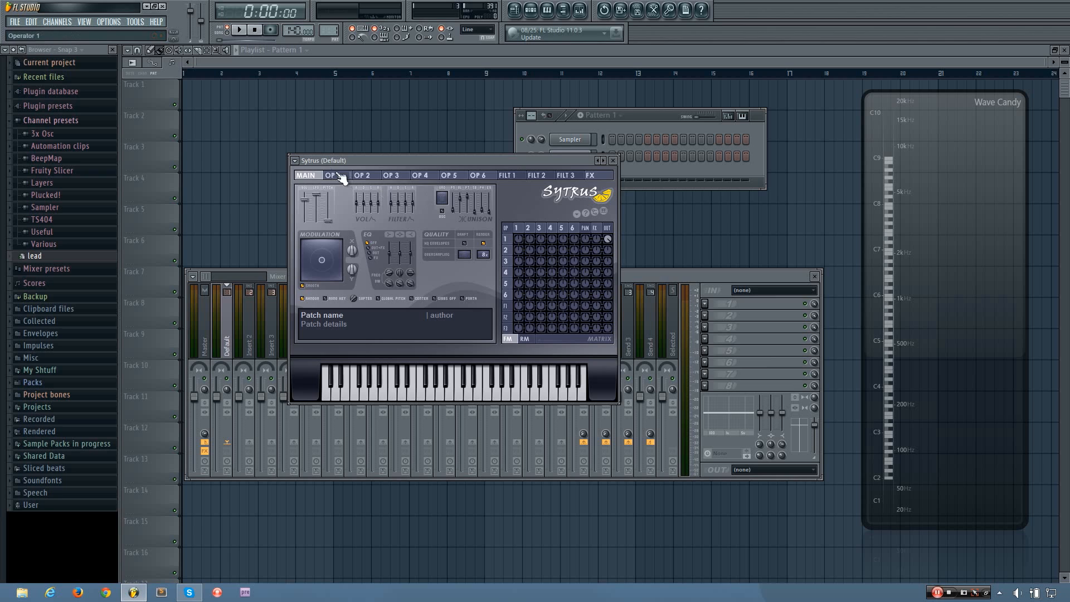
left_click(332, 175)
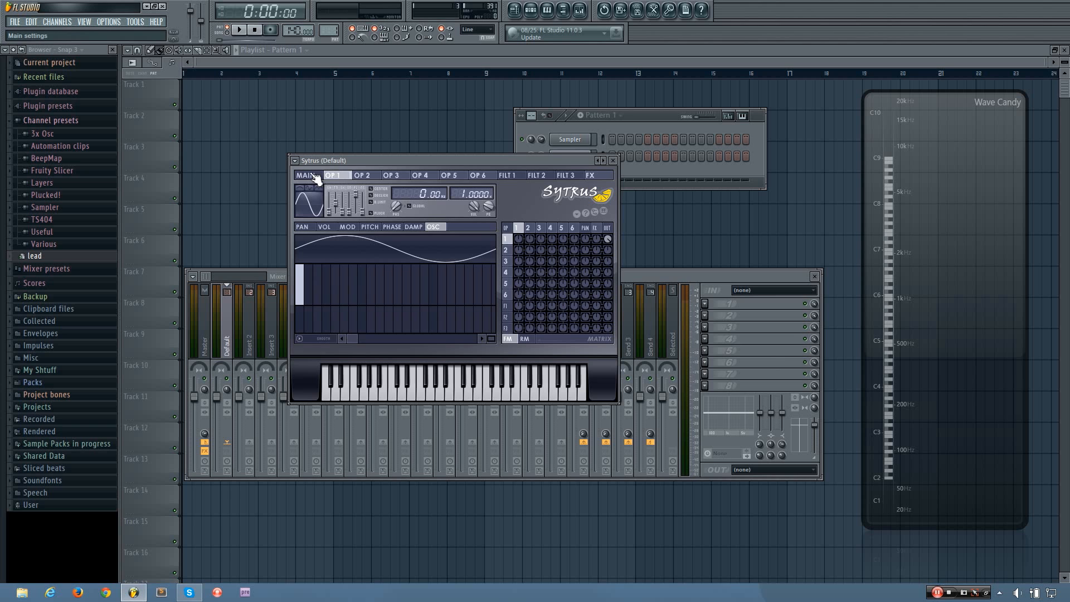
left_click(333, 175)
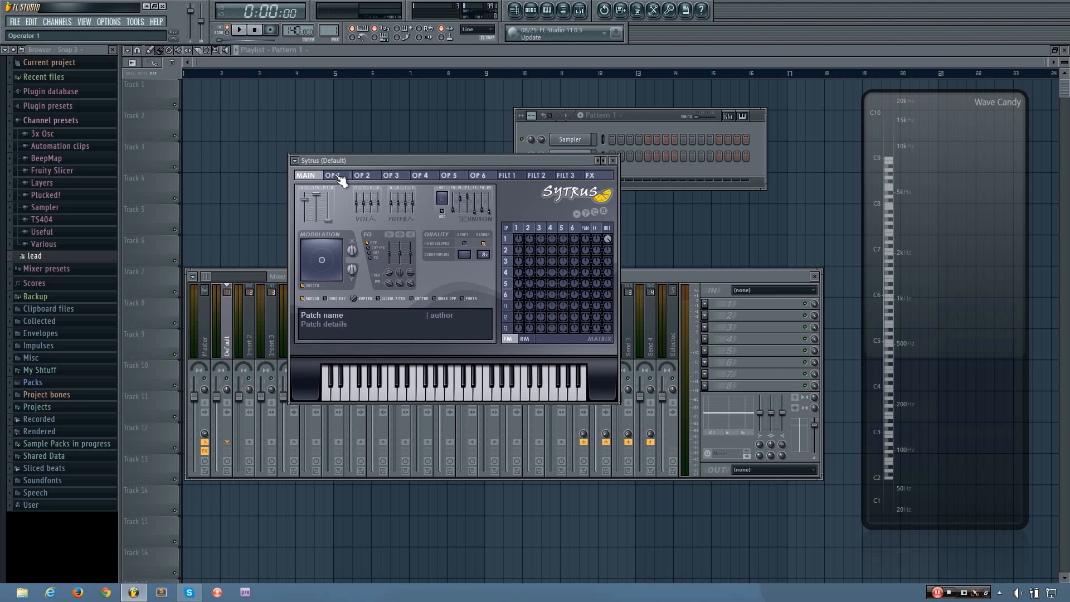